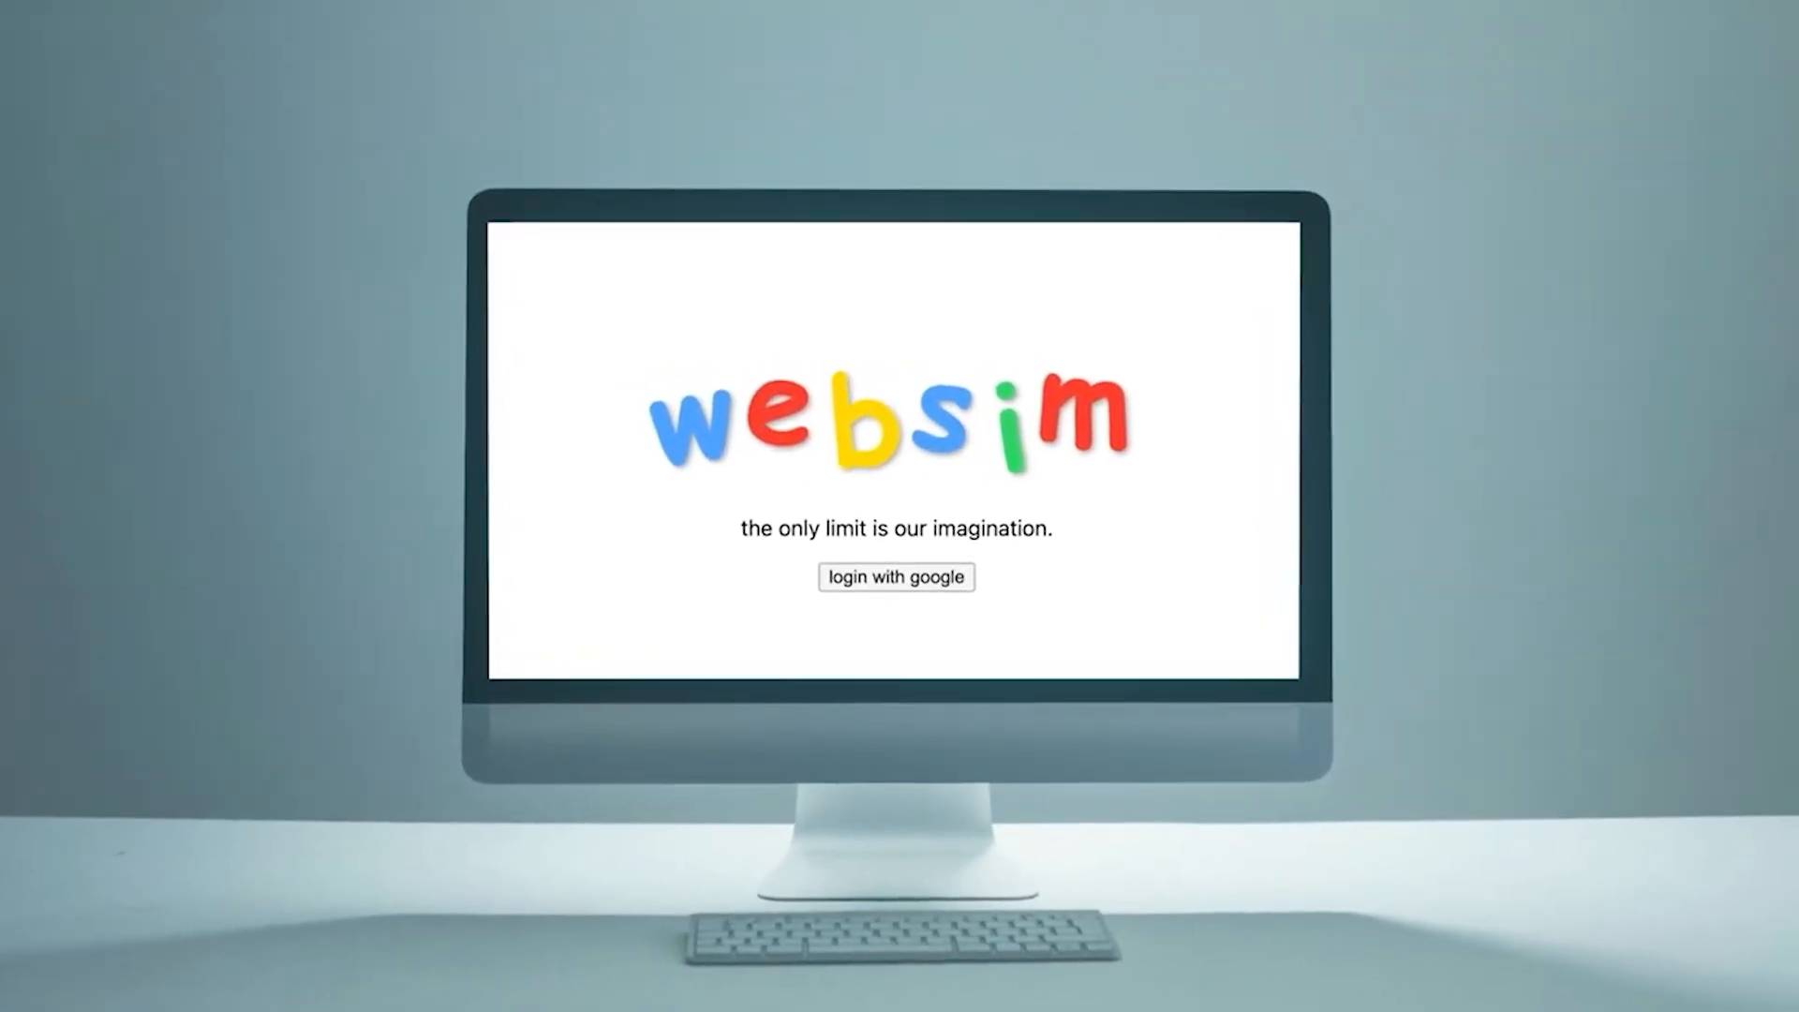
click(896, 577)
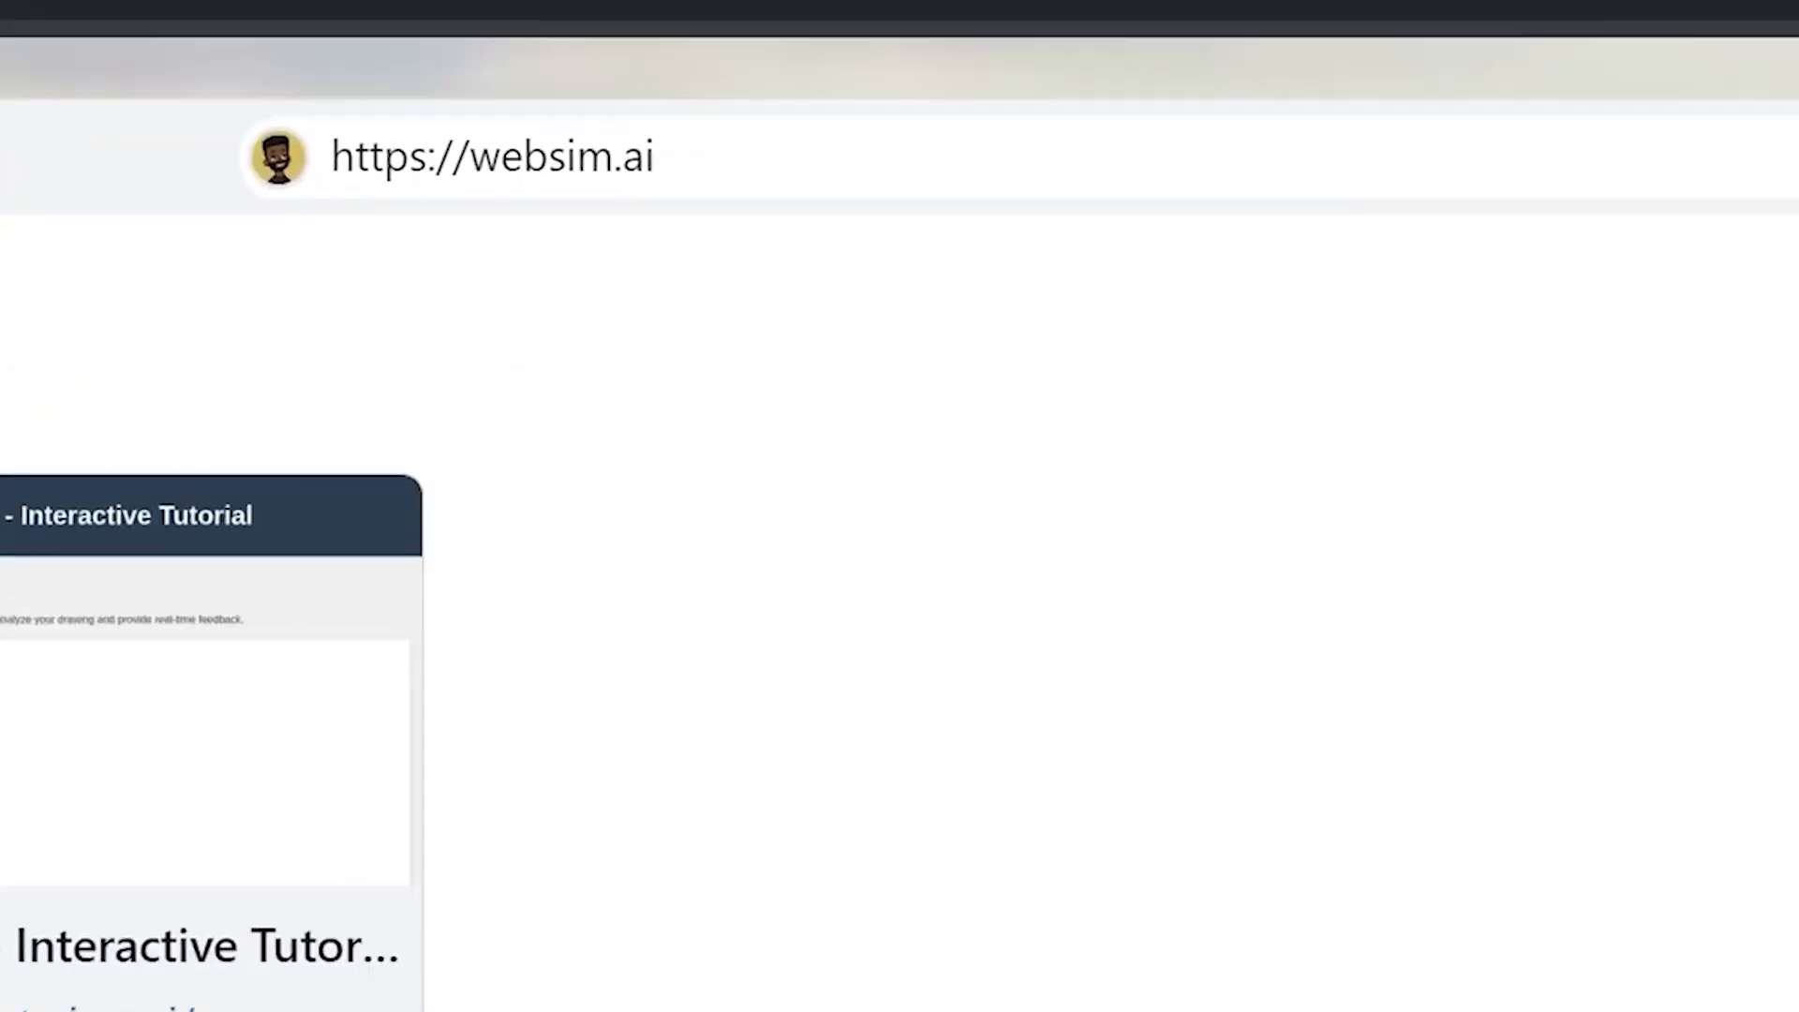
- Reach the WebSim sign-in prompt offering Google or Discord login
click(491, 157)
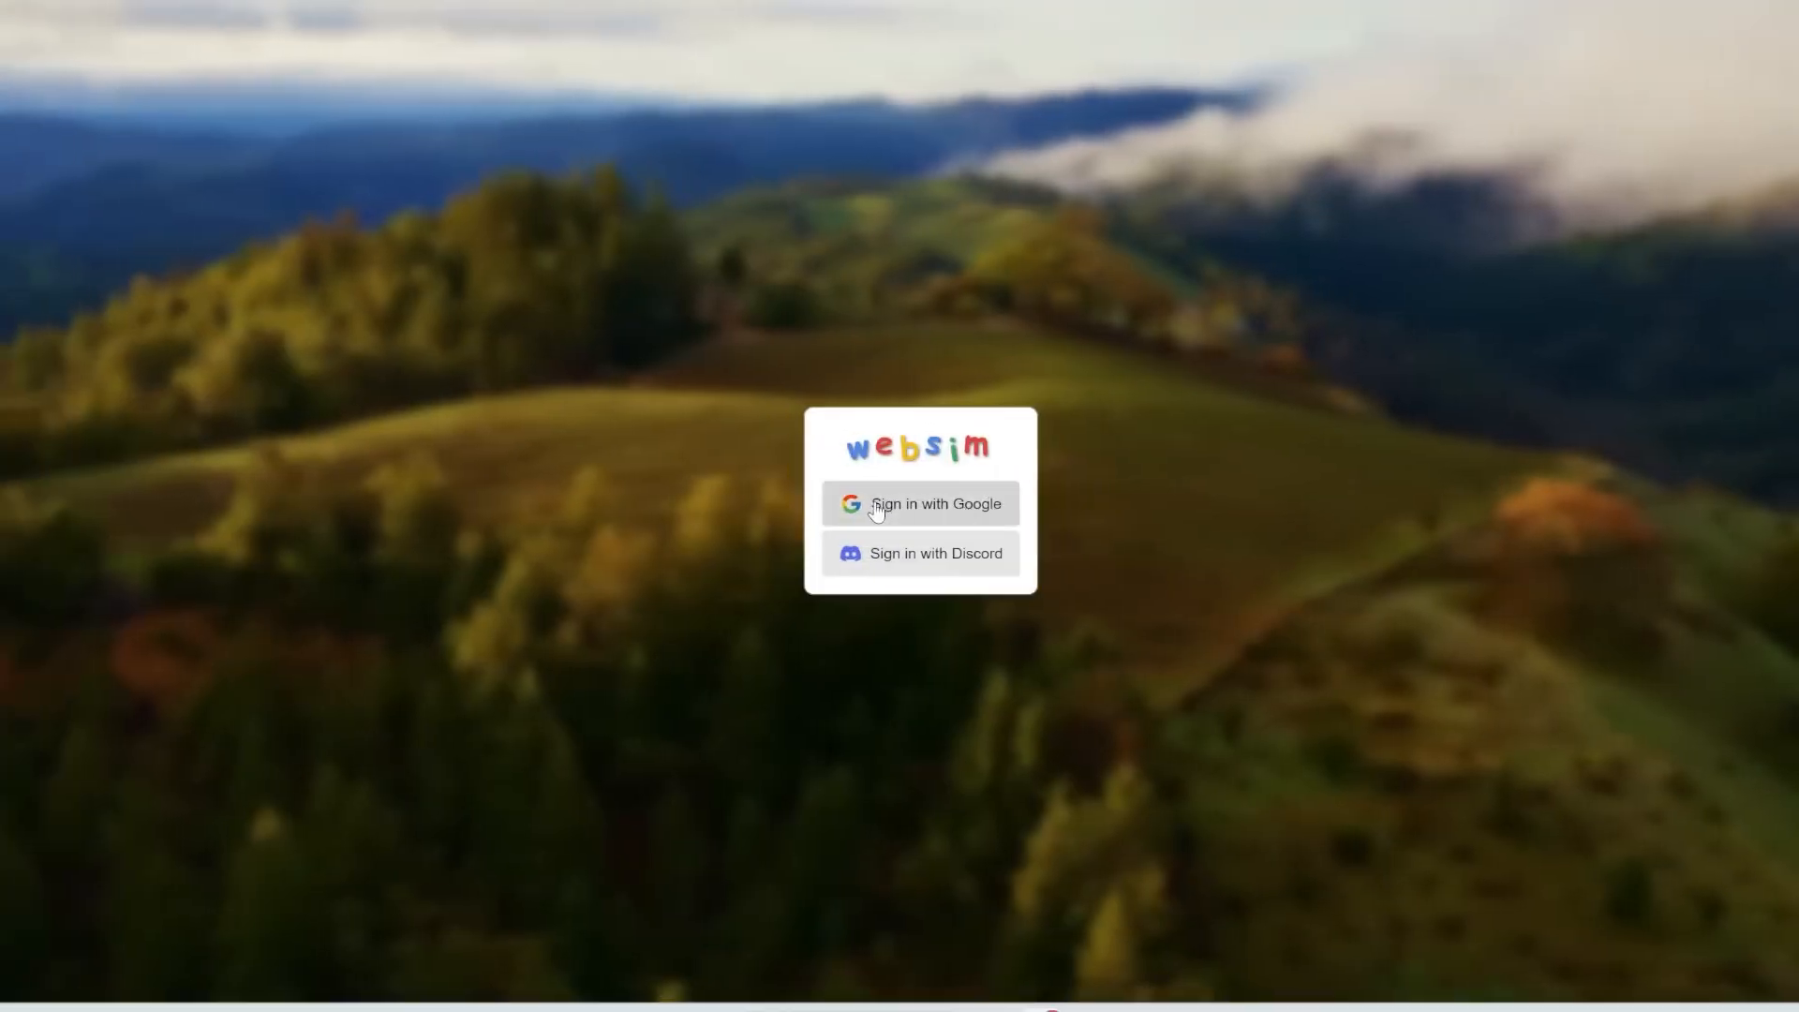
mouse_move(954, 576)
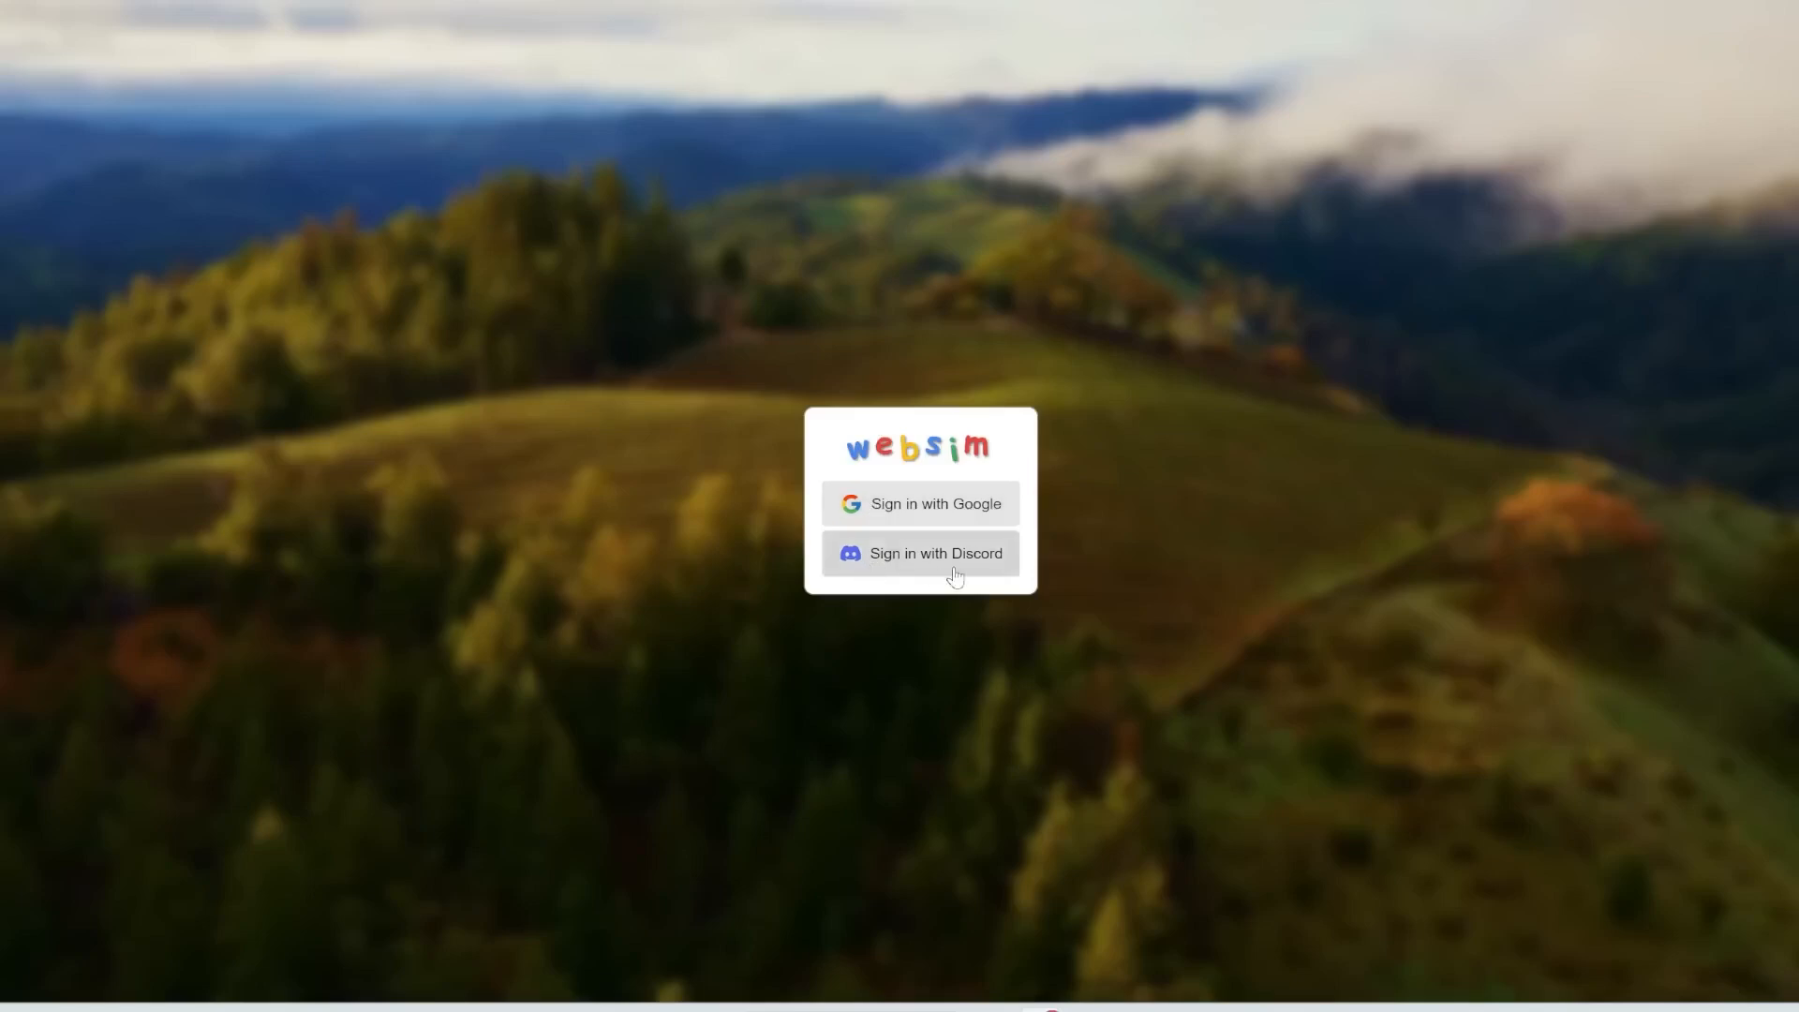